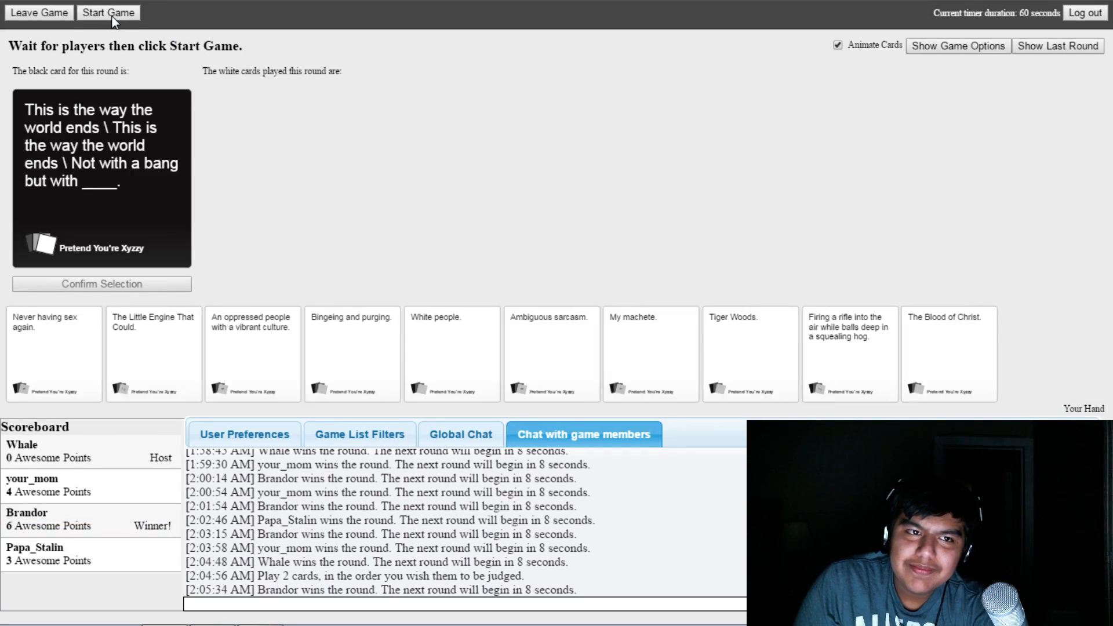
- Start a new game and submit Bingeing and purging for the way-the-world-ends card
{"action": "left_click", "coordinate": [107, 13]}
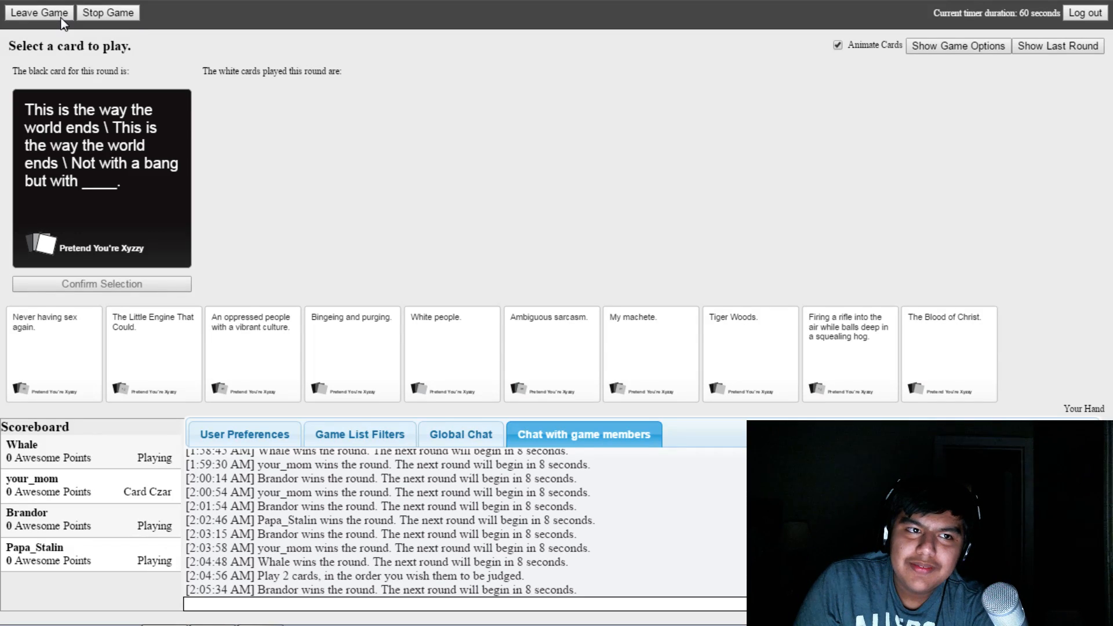
{"action": "mouse_move", "coordinate": [70, 89]}
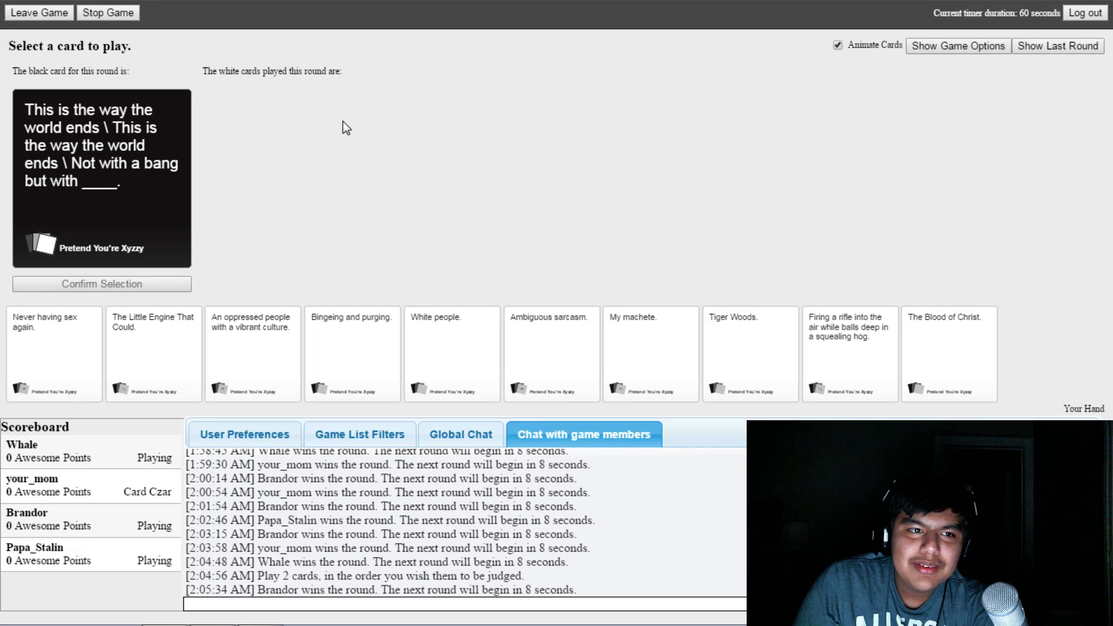
{"action": "mouse_move", "coordinate": [346, 140]}
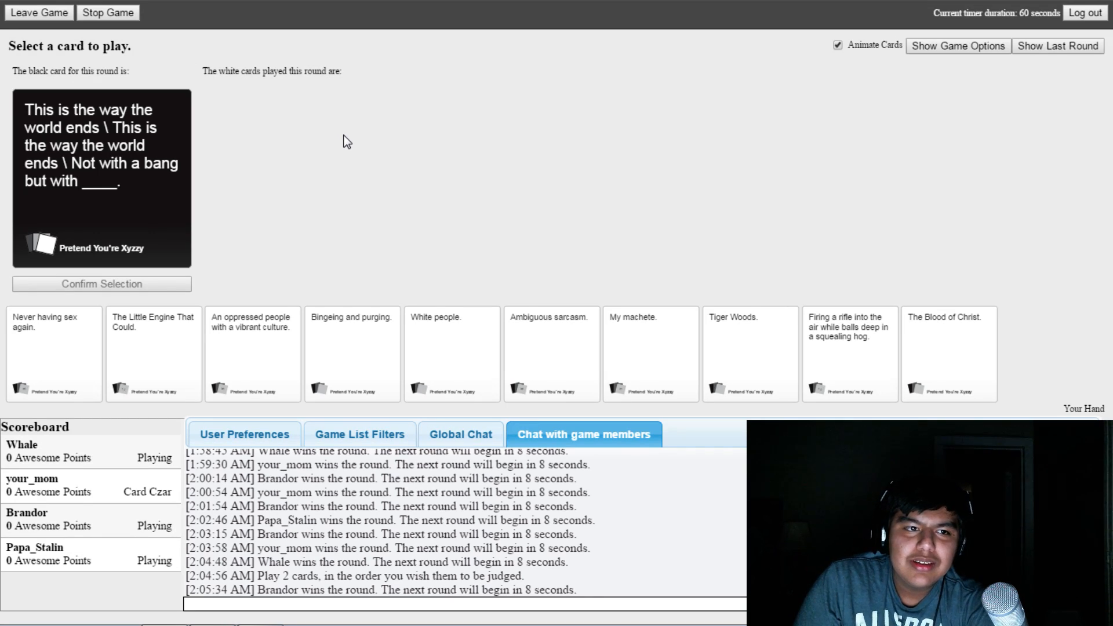
{"action": "mouse_move", "coordinate": [761, 170]}
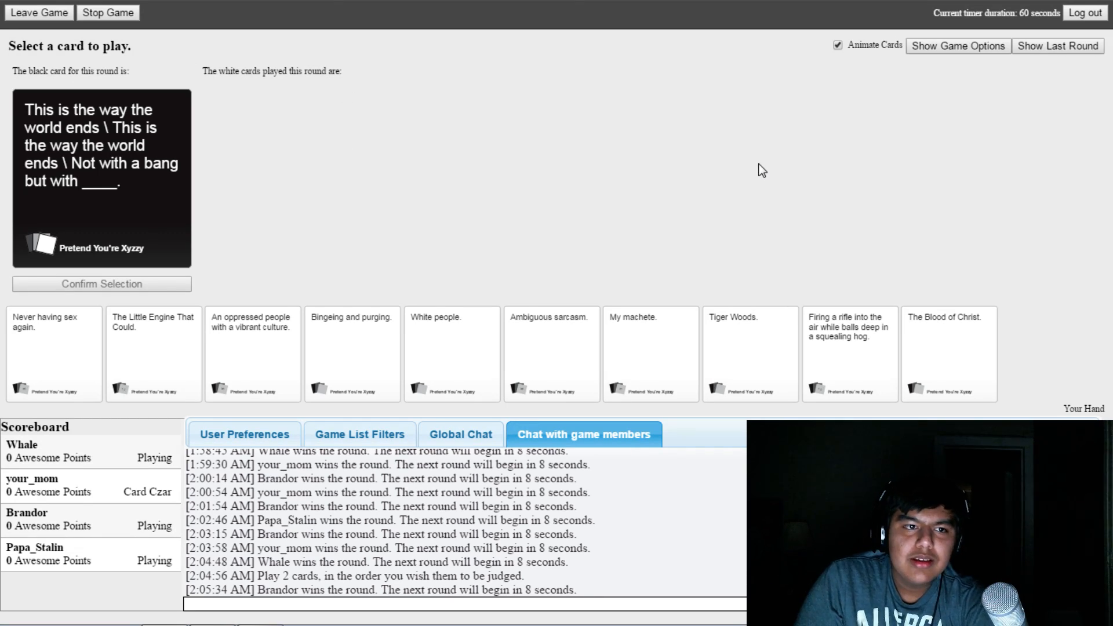
{"action": "mouse_move", "coordinate": [843, 253]}
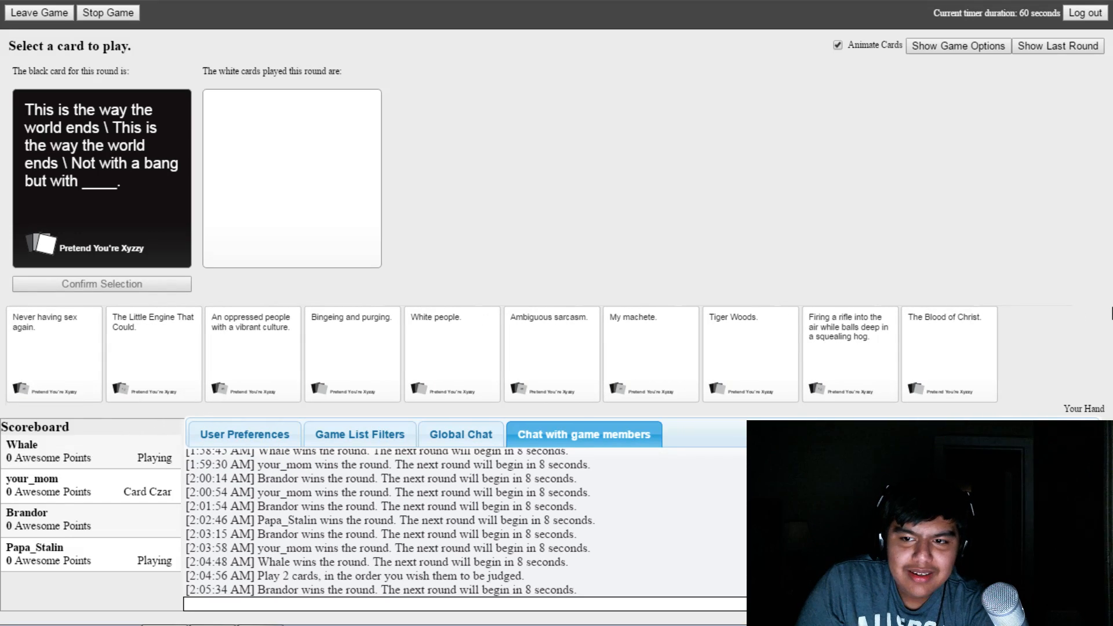
{"action": "left_click", "coordinate": [748, 354]}
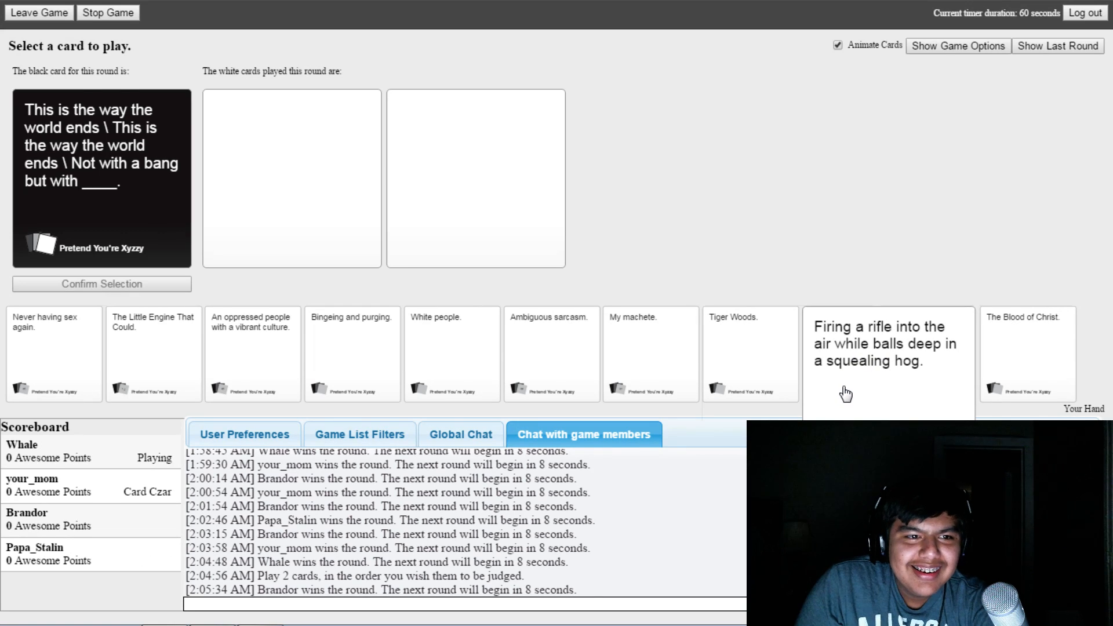
{"action": "mouse_move", "coordinate": [787, 376]}
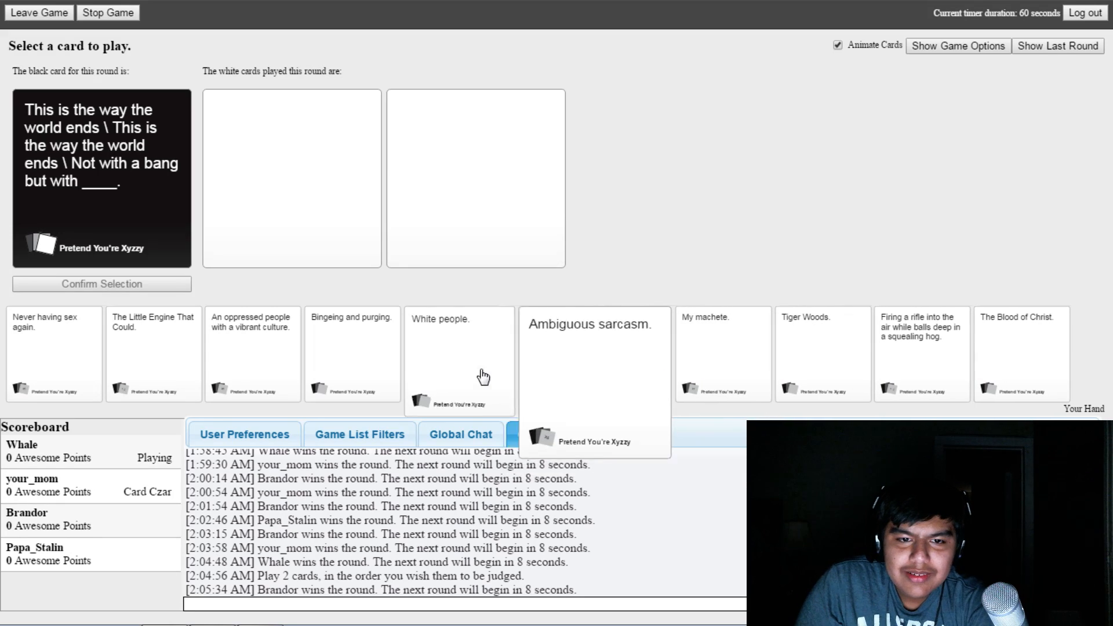
{"action": "left_click", "coordinate": [351, 353]}
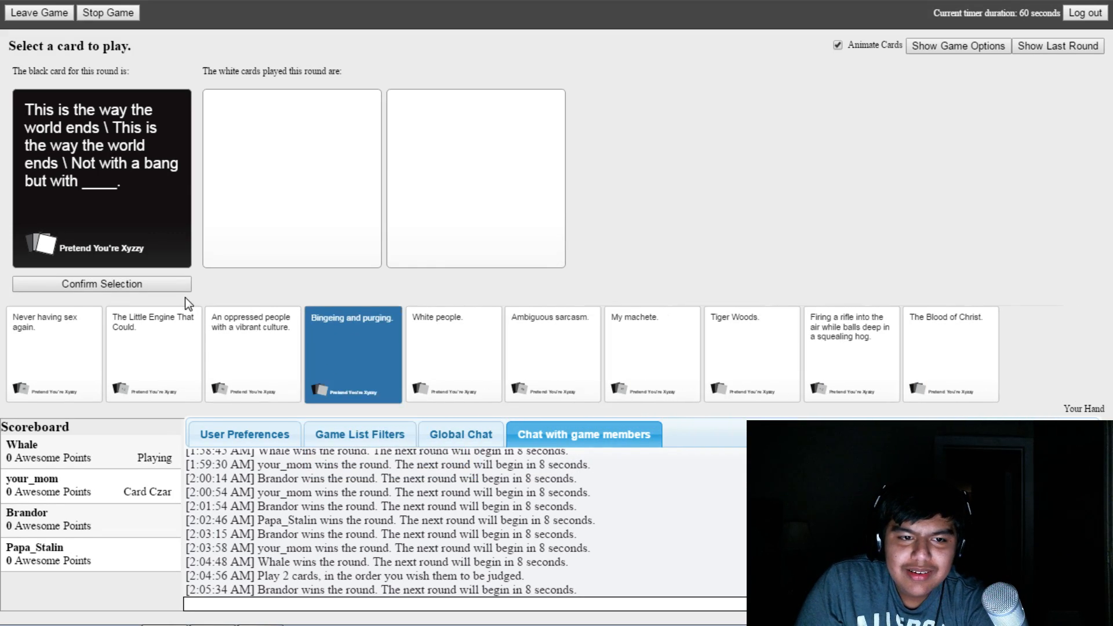
{"action": "left_click", "coordinate": [100, 284]}
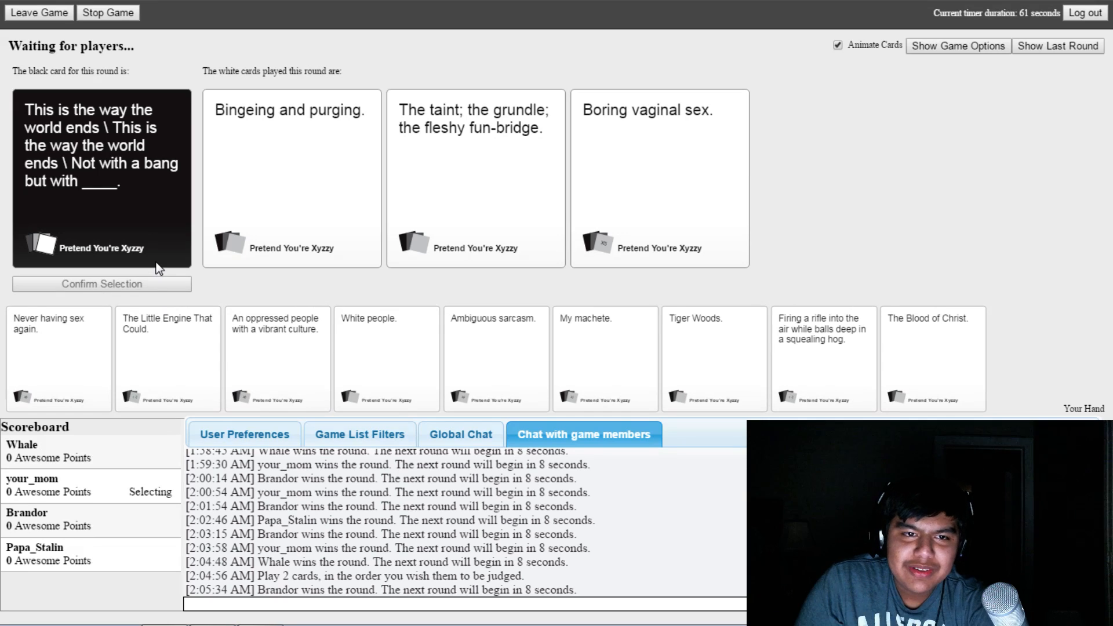
{"action": "mouse_move", "coordinate": [276, 300]}
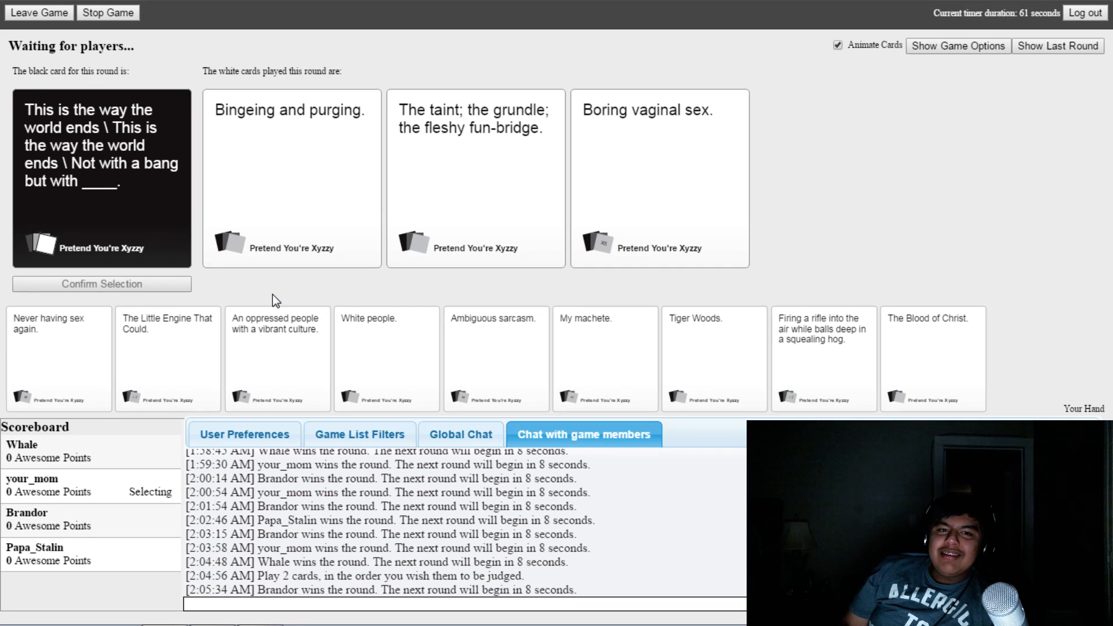
{"action": "left_click", "coordinate": [658, 177]}
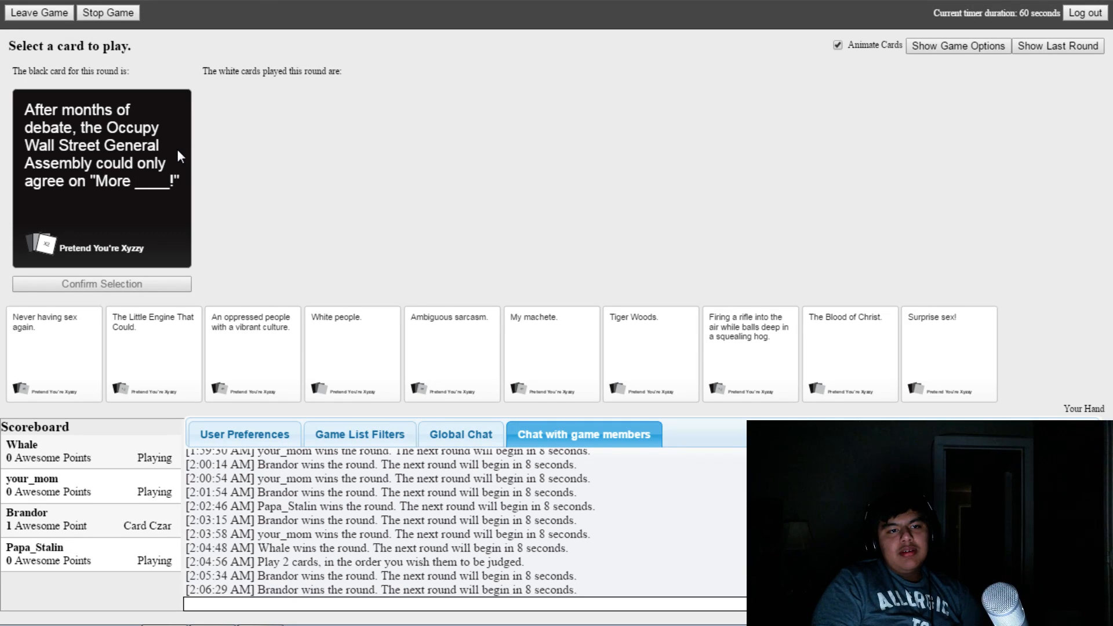
{"action": "mouse_move", "coordinate": [284, 111]}
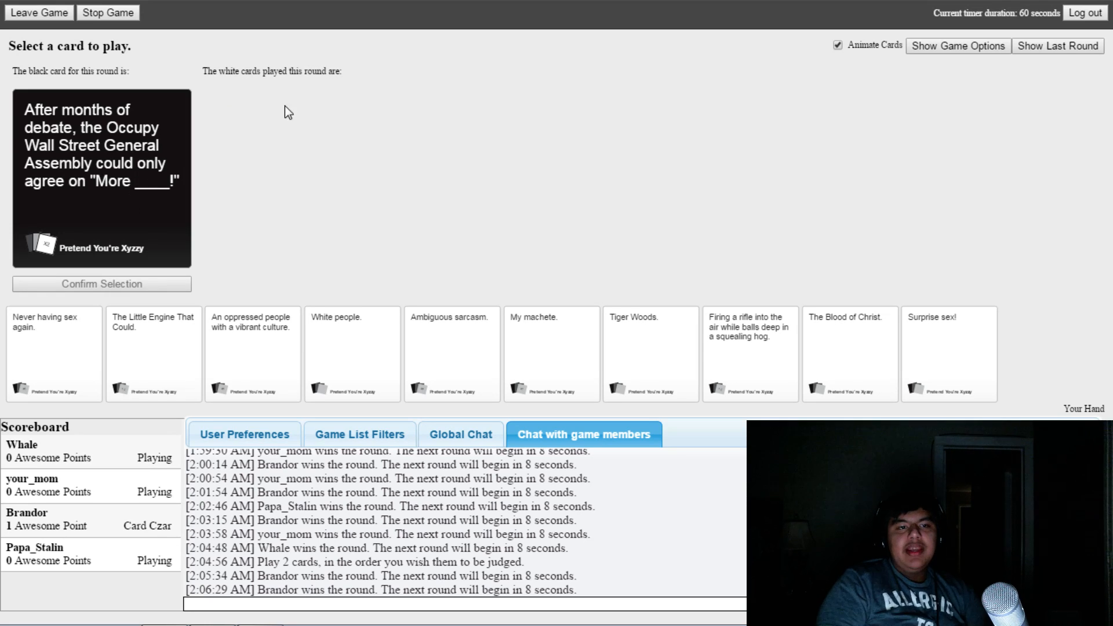
{"action": "mouse_move", "coordinate": [292, 139]}
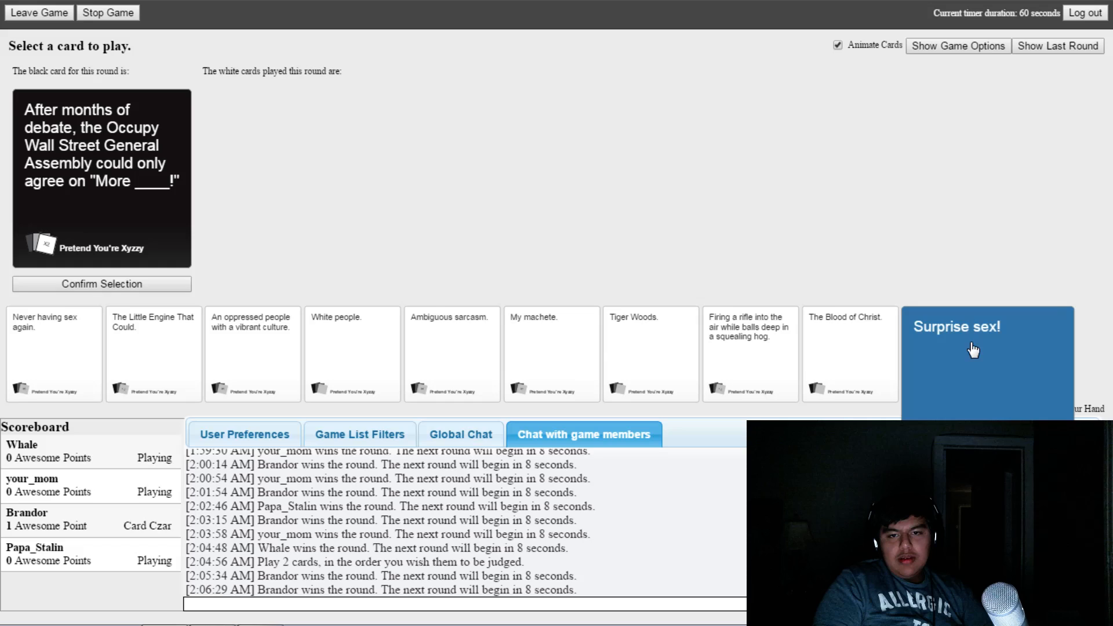
- Submit Surprise sex! as the answer to the Occupy Wall Street card
{"action": "left_click", "coordinate": [973, 348]}
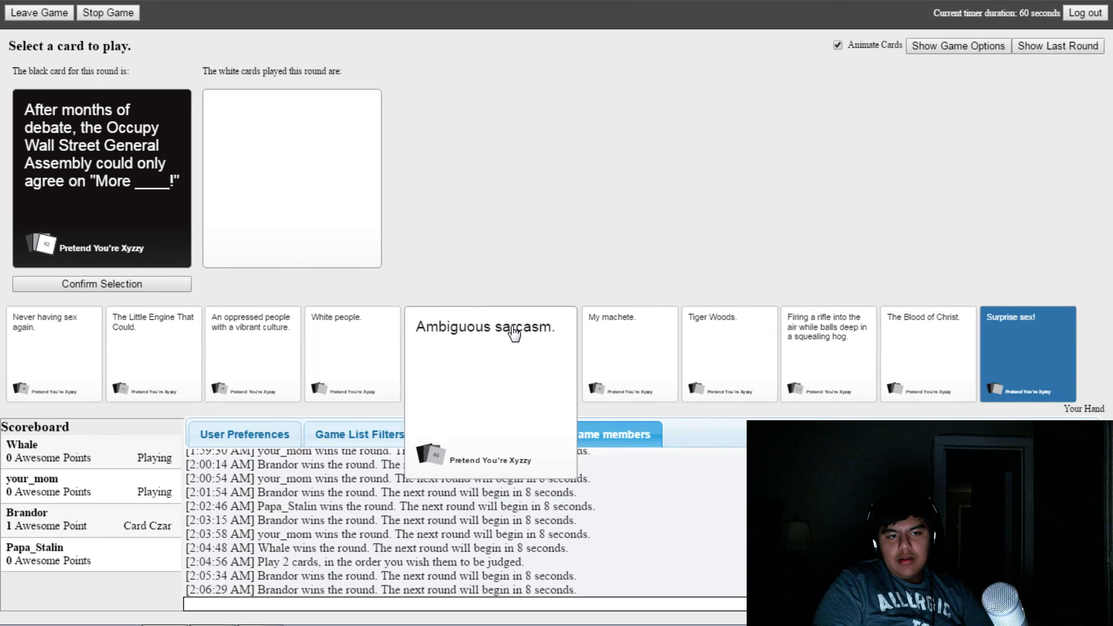
{"action": "left_click", "coordinate": [487, 326]}
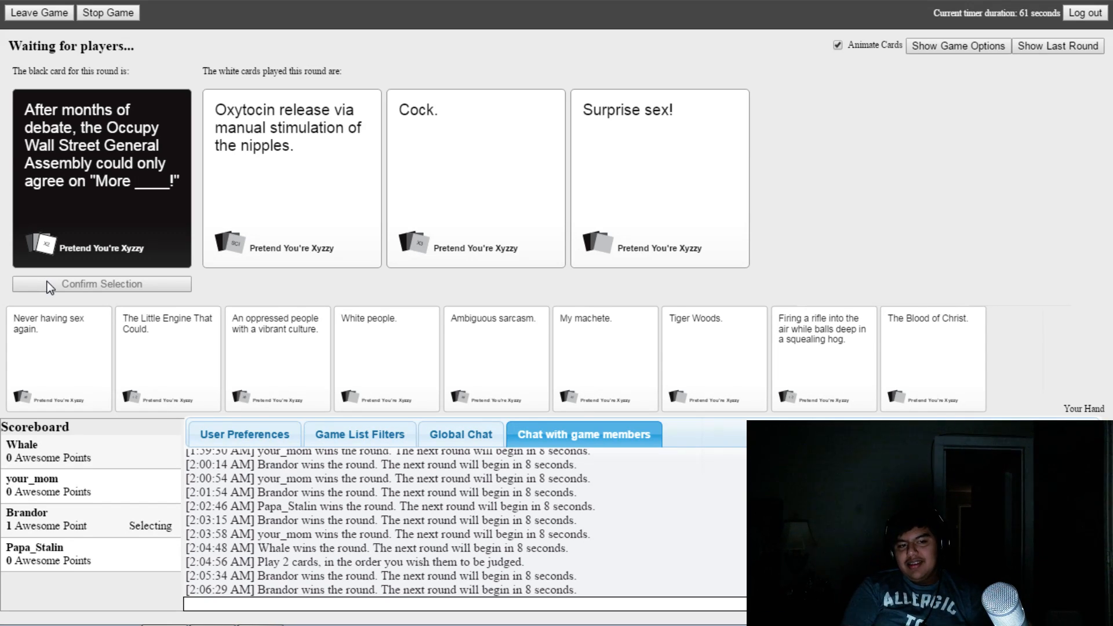
{"action": "left_click", "coordinate": [475, 178]}
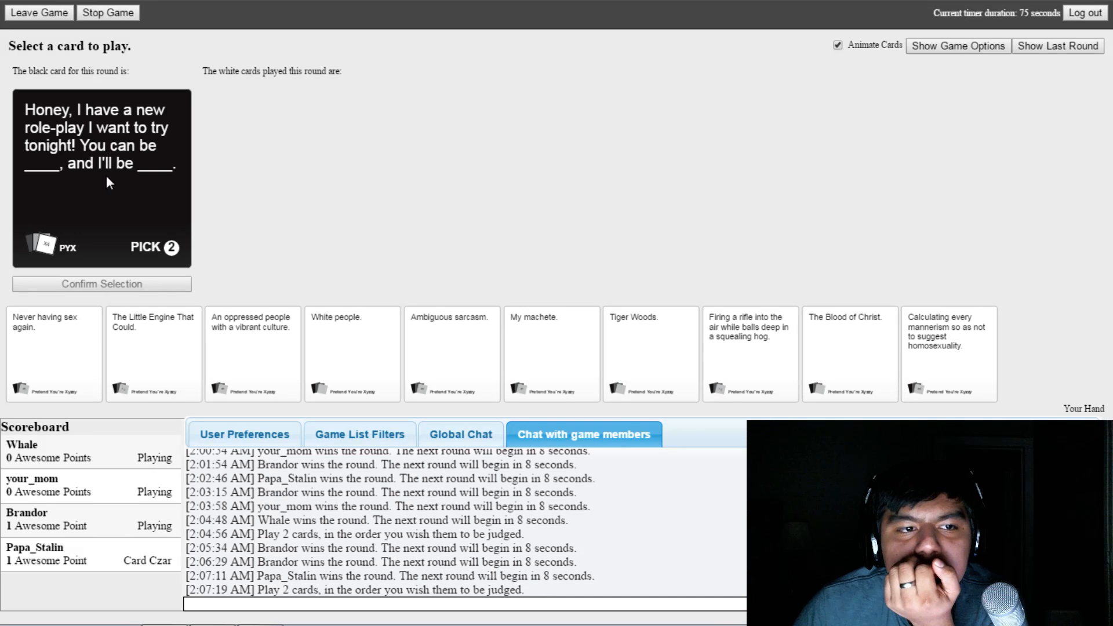
{"action": "mouse_move", "coordinate": [662, 184]}
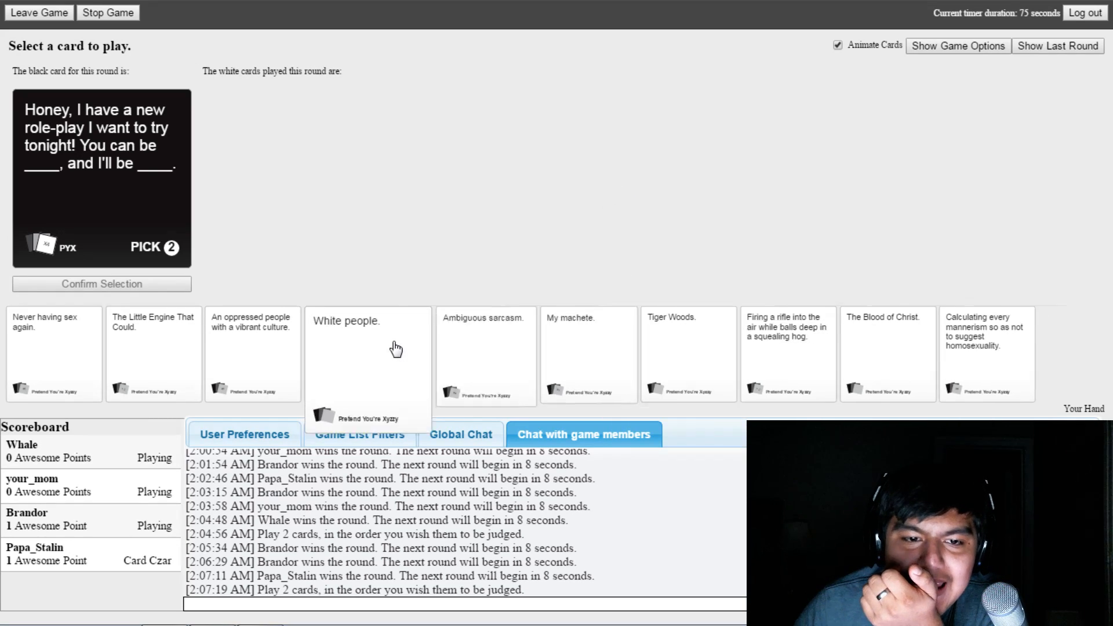
- Submit The Little Engine That Could plus Tiger Woods as the pick-two answer
{"action": "left_click", "coordinate": [368, 348]}
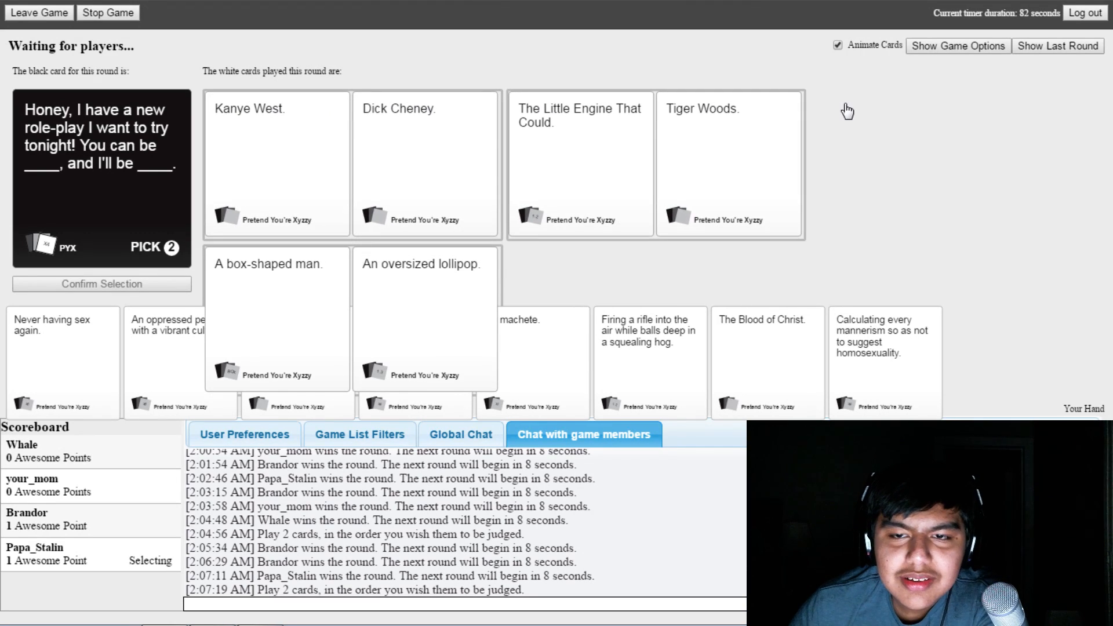
{"action": "mouse_move", "coordinate": [759, 6]}
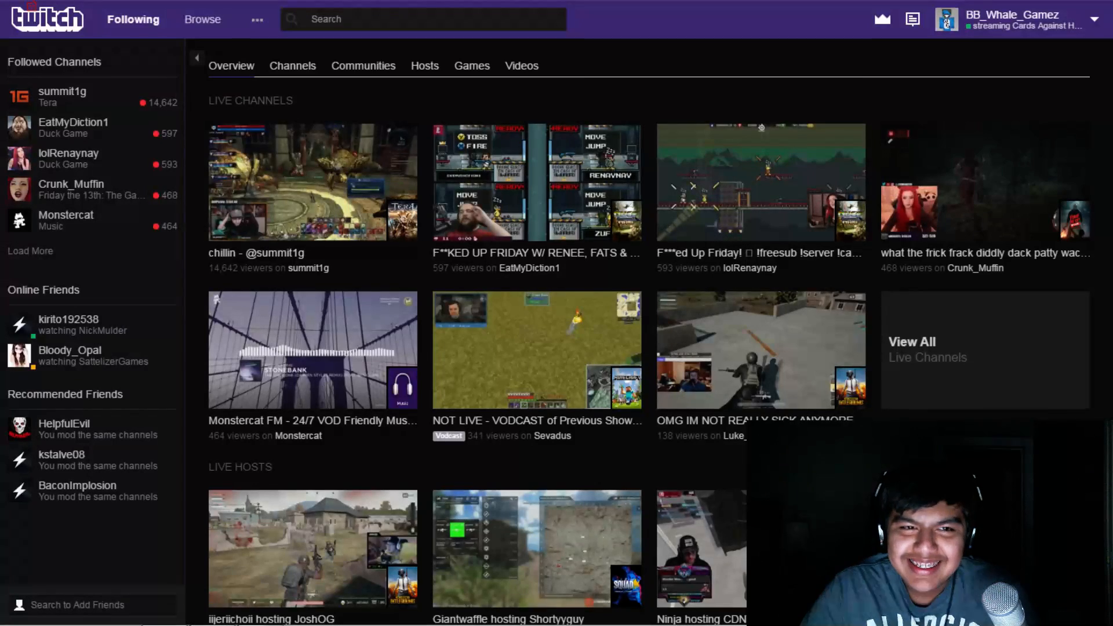
- Show the Twitch Following overview of live followed channels
{"action": "left_click", "coordinate": [291, 66]}
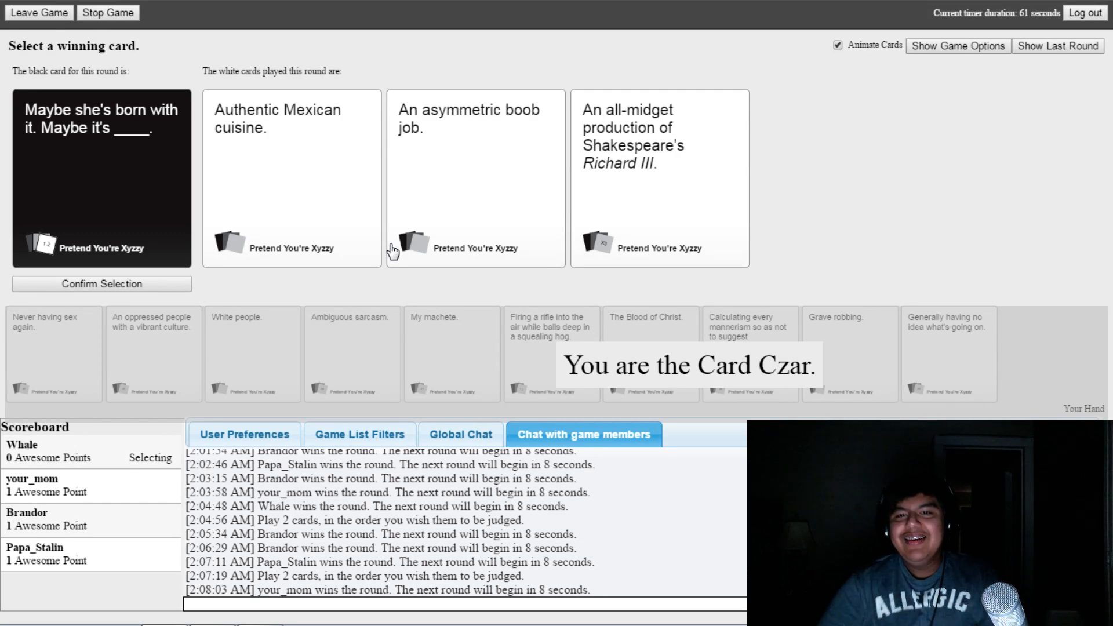
- Select An asymmetric boob job as the born-with-it round's winning card
{"action": "left_click", "coordinate": [475, 177]}
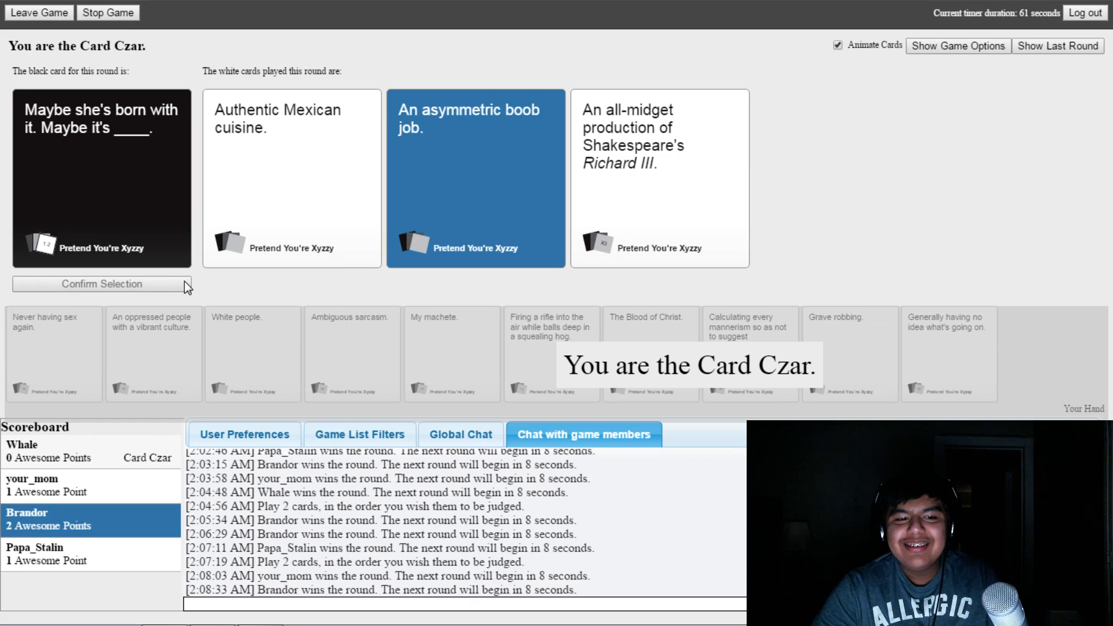
{"action": "mouse_move", "coordinate": [190, 364]}
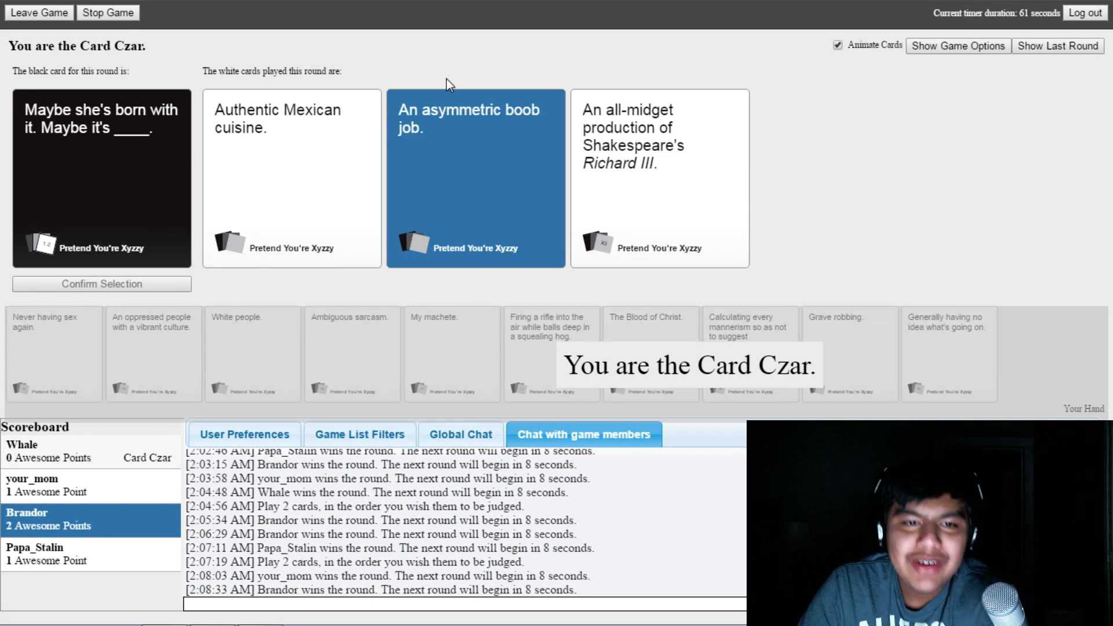
{"action": "mouse_move", "coordinate": [414, 58]}
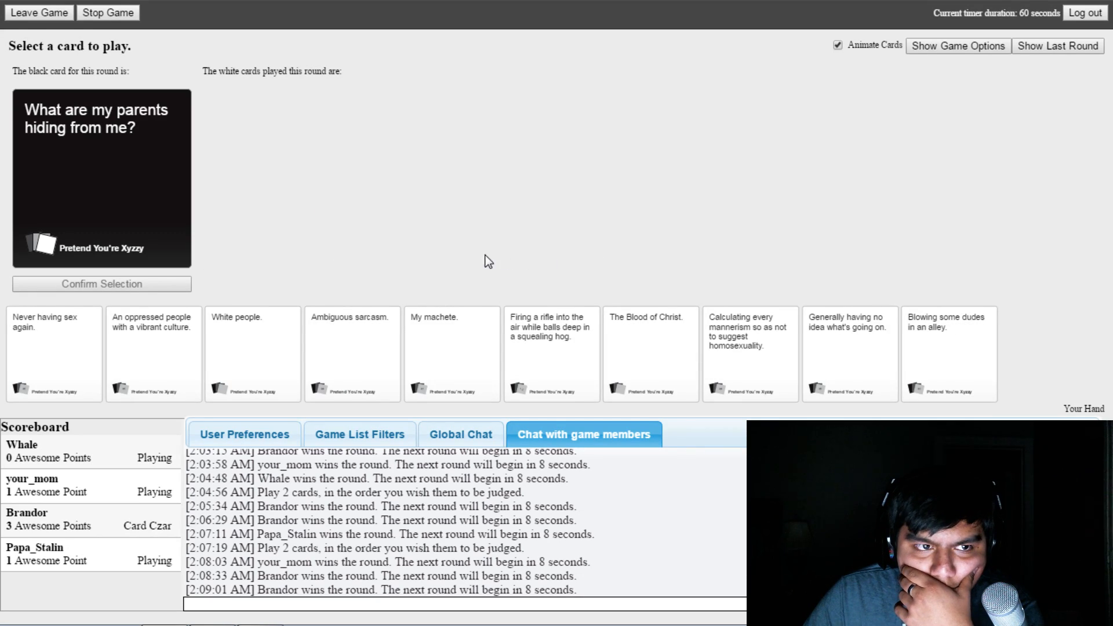
{"action": "mouse_move", "coordinate": [475, 269]}
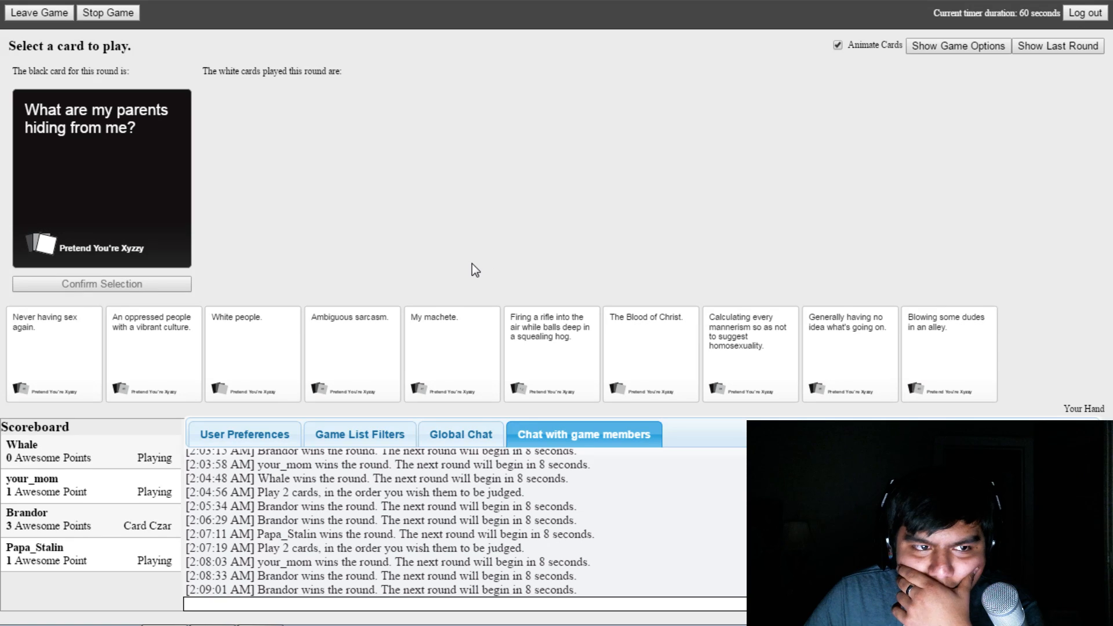
{"action": "mouse_move", "coordinate": [776, 257]}
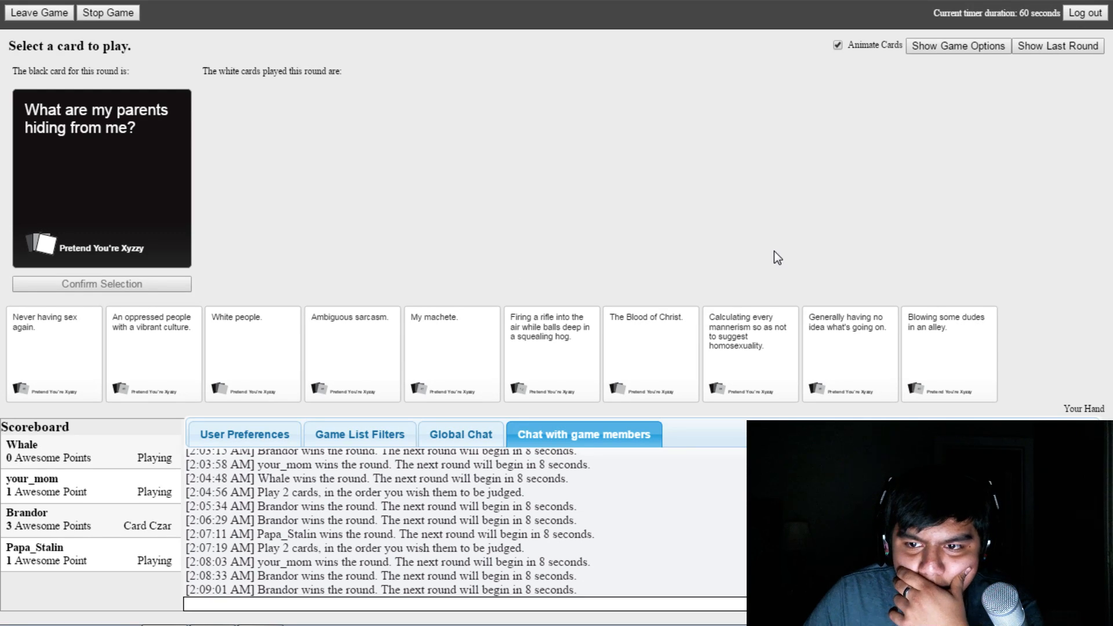
{"action": "mouse_move", "coordinate": [886, 277]}
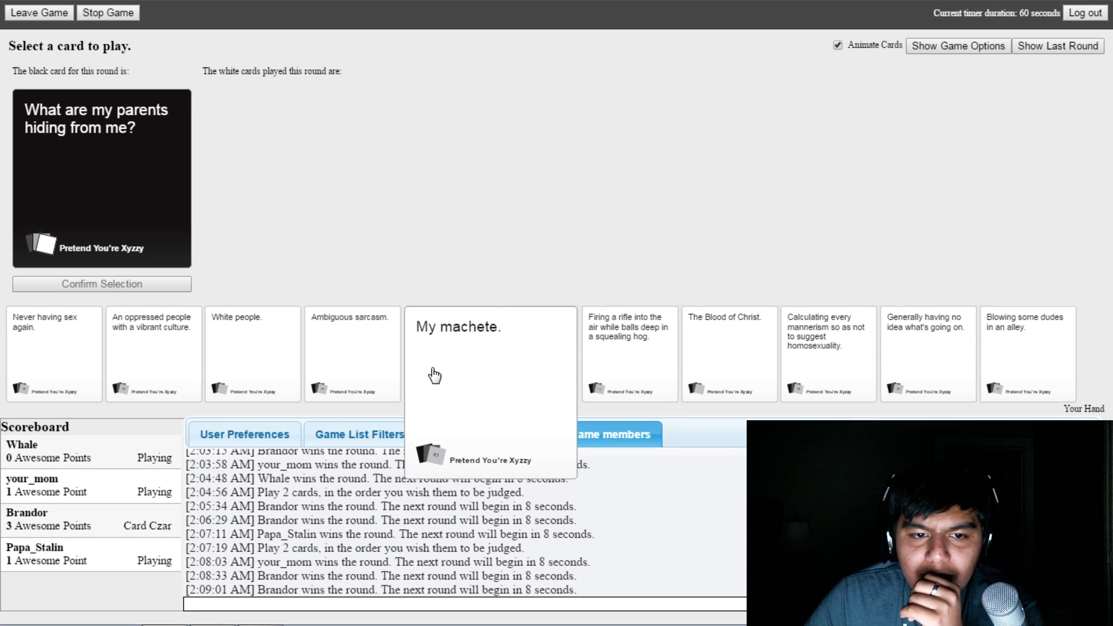
- Play a white card from Your Hand for What are my parents hiding from me?
{"action": "left_click", "coordinate": [353, 352]}
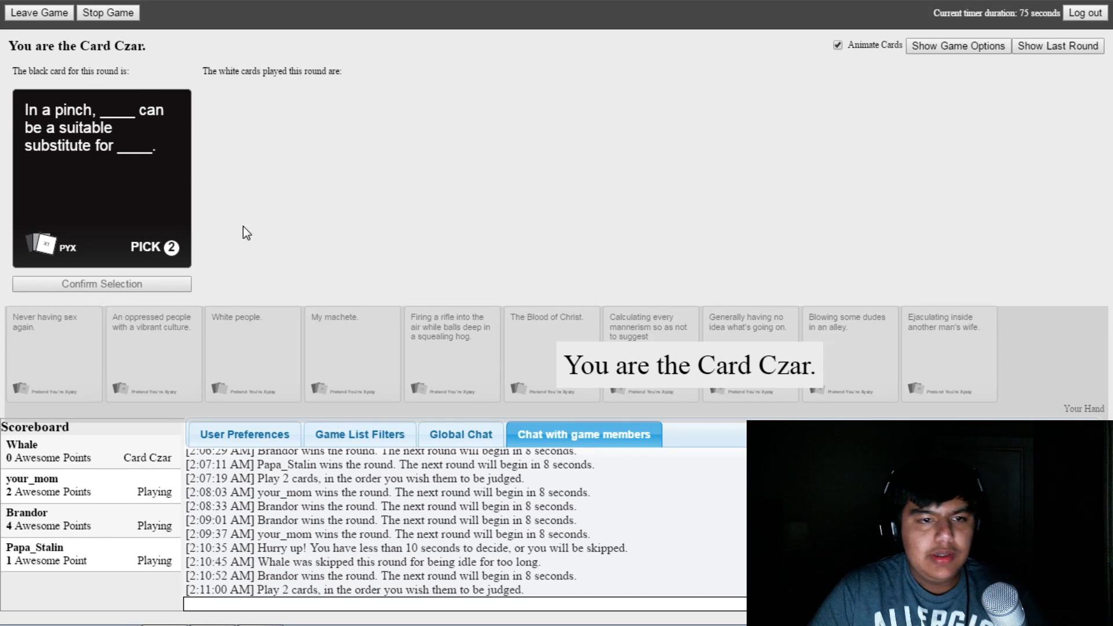
{"action": "mouse_move", "coordinate": [303, 121]}
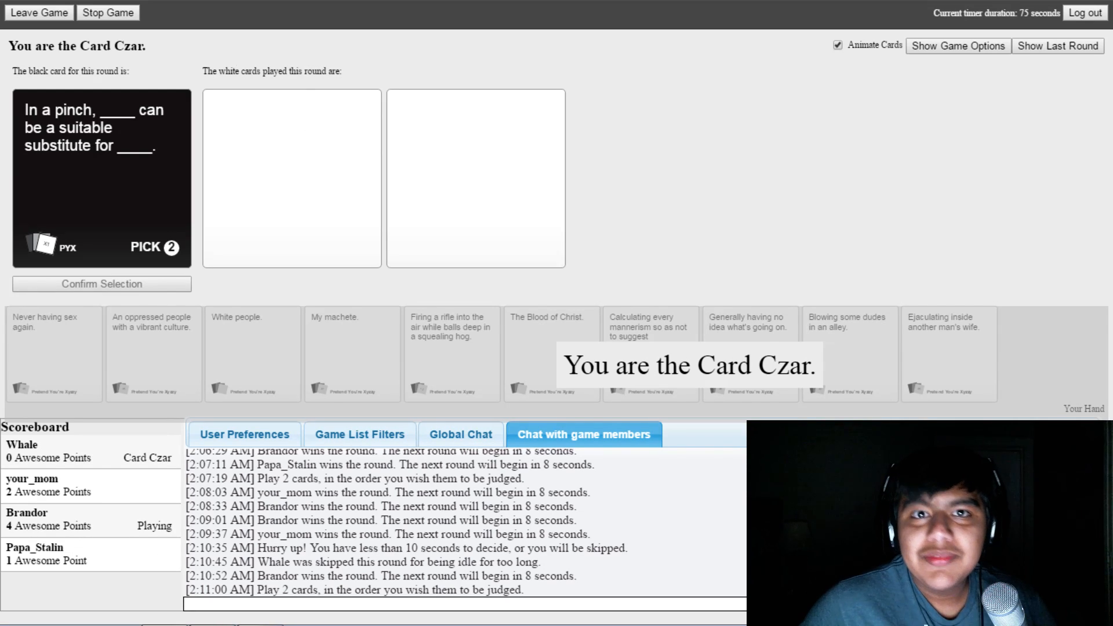
{"action": "mouse_move", "coordinate": [188, 61]}
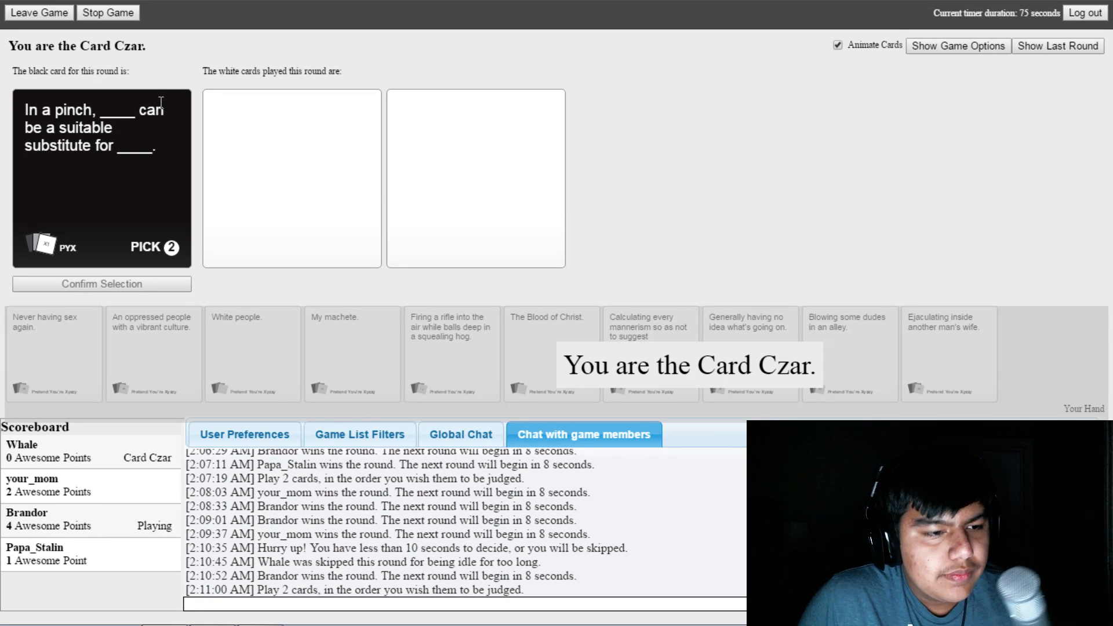
{"action": "mouse_move", "coordinate": [161, 84]}
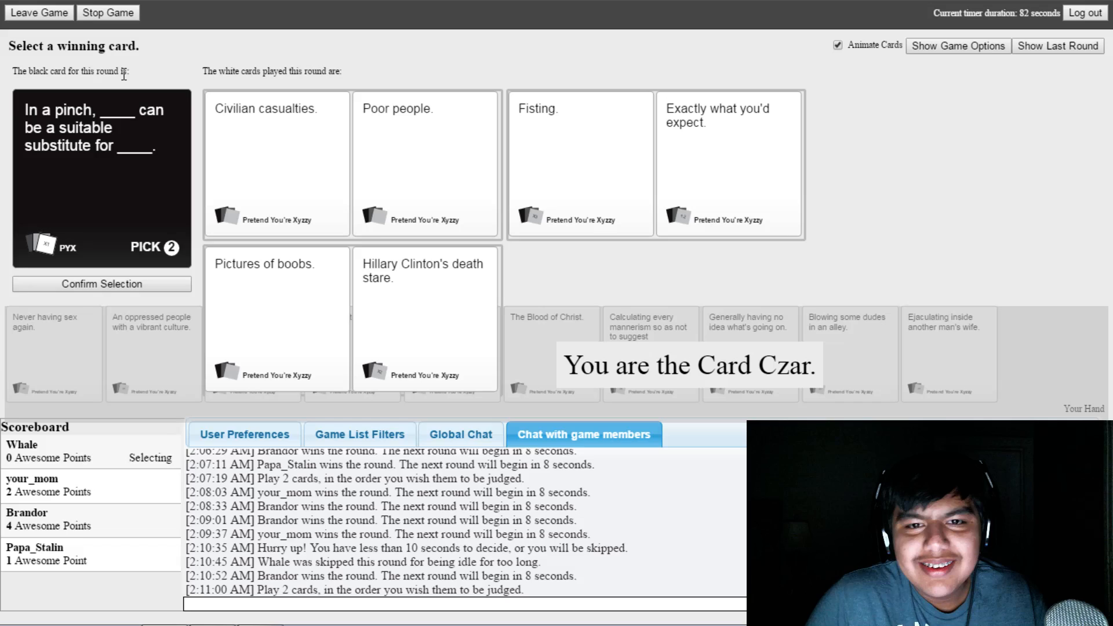
- Pick the Fisting. / Exactly what you'd expect. pair as the in-a-pinch winner
{"action": "left_click", "coordinate": [579, 163]}
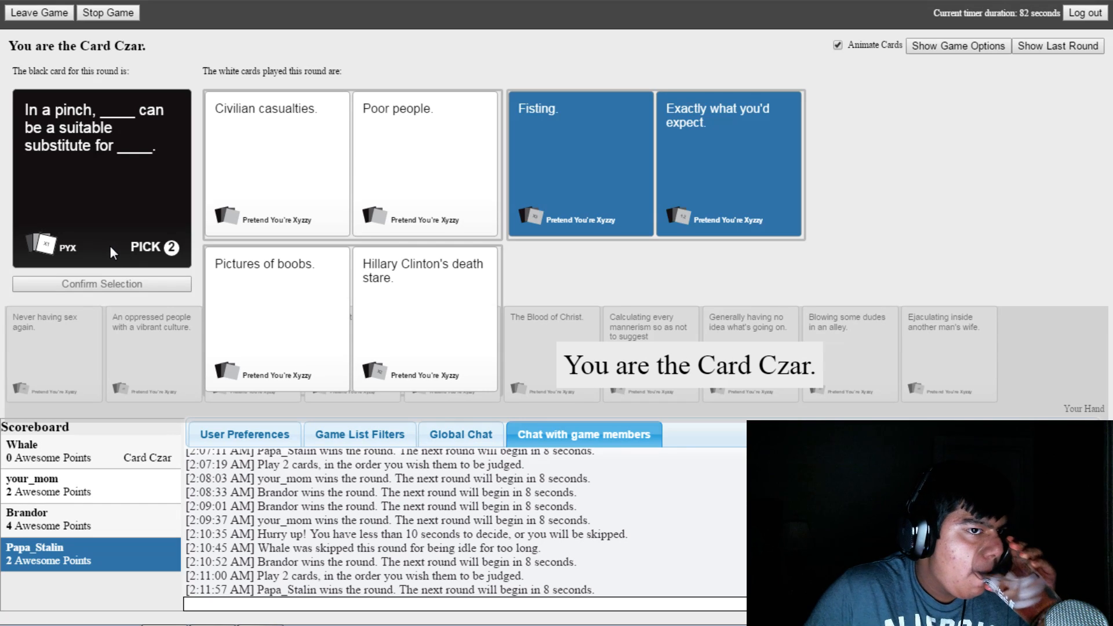
{"action": "mouse_move", "coordinate": [112, 224]}
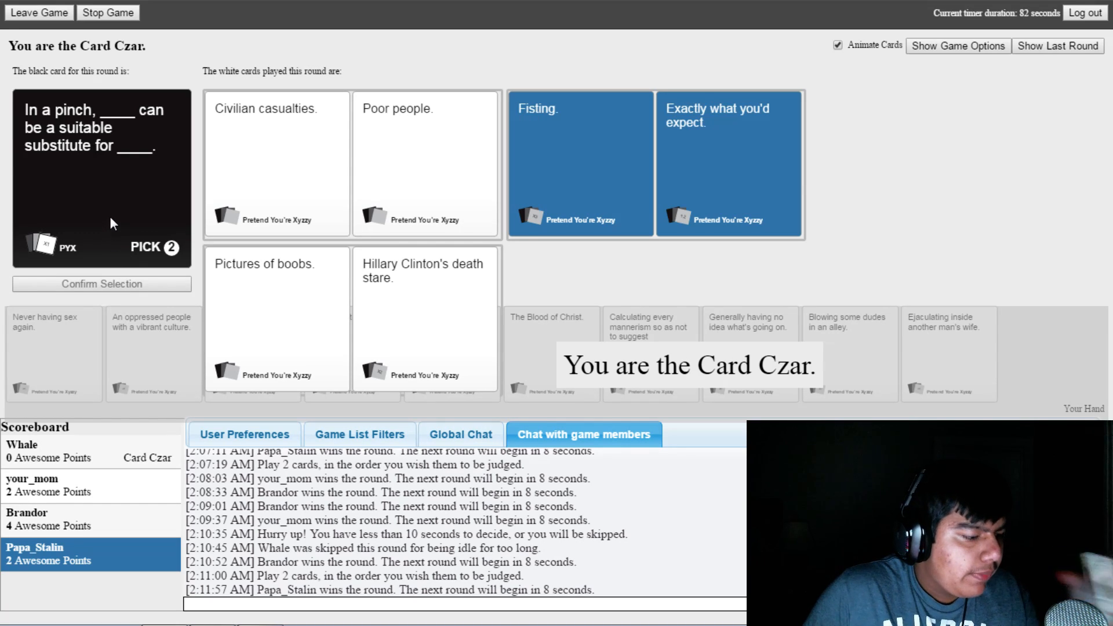
{"action": "mouse_move", "coordinate": [90, 203]}
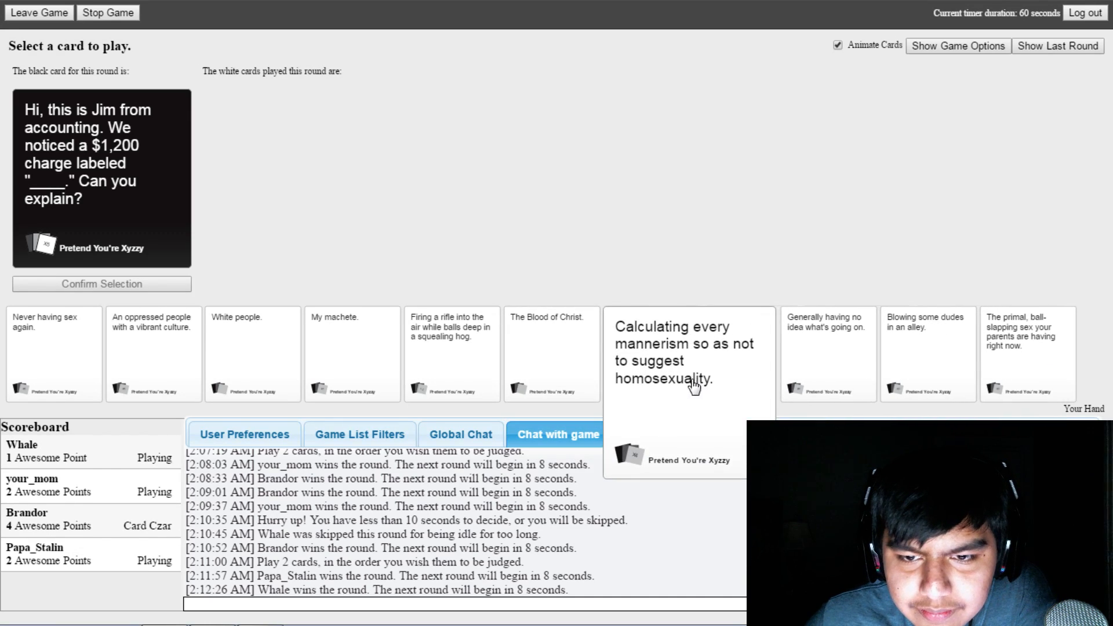
- Play An oppressed people with a vibrant culture. for the Jim from accounting card
{"action": "left_click", "coordinate": [253, 354]}
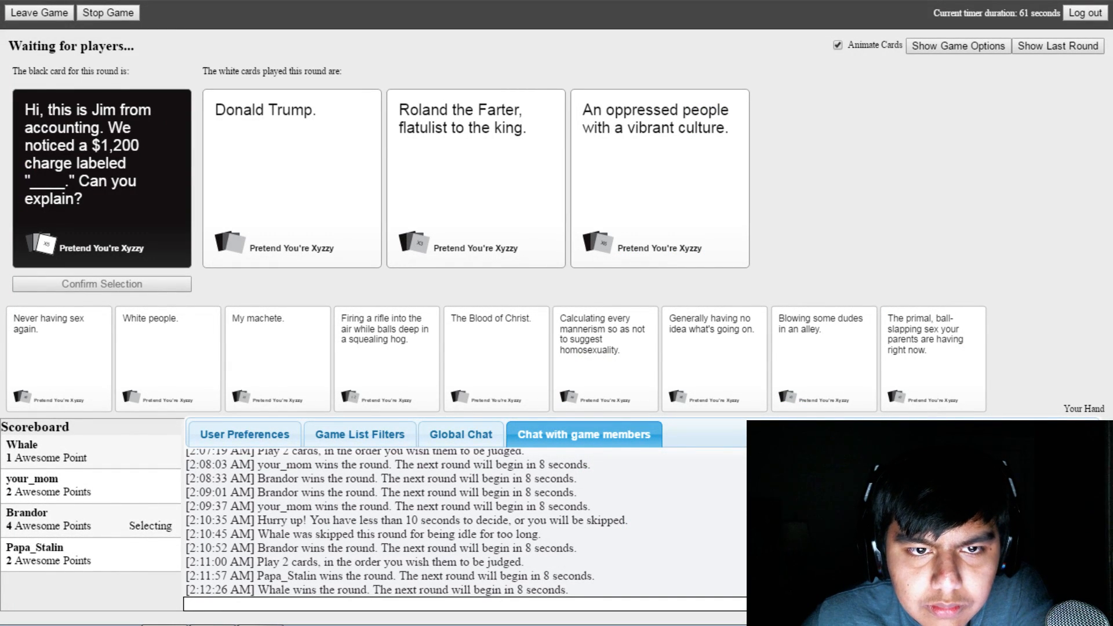
{"action": "mouse_move", "coordinate": [660, 185]}
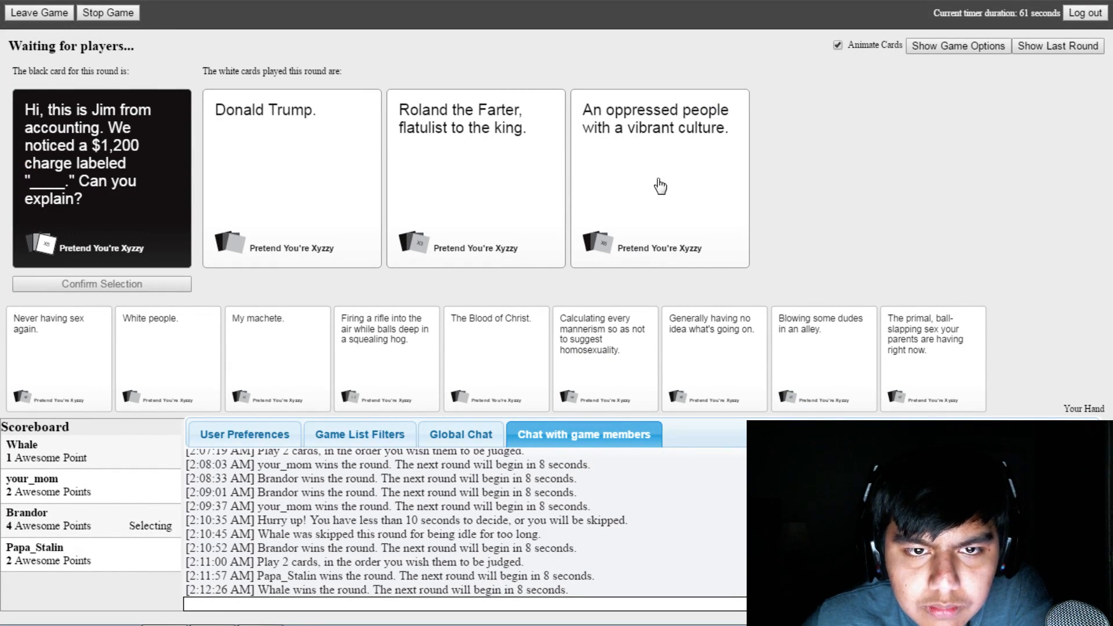
{"action": "mouse_move", "coordinate": [765, 12]}
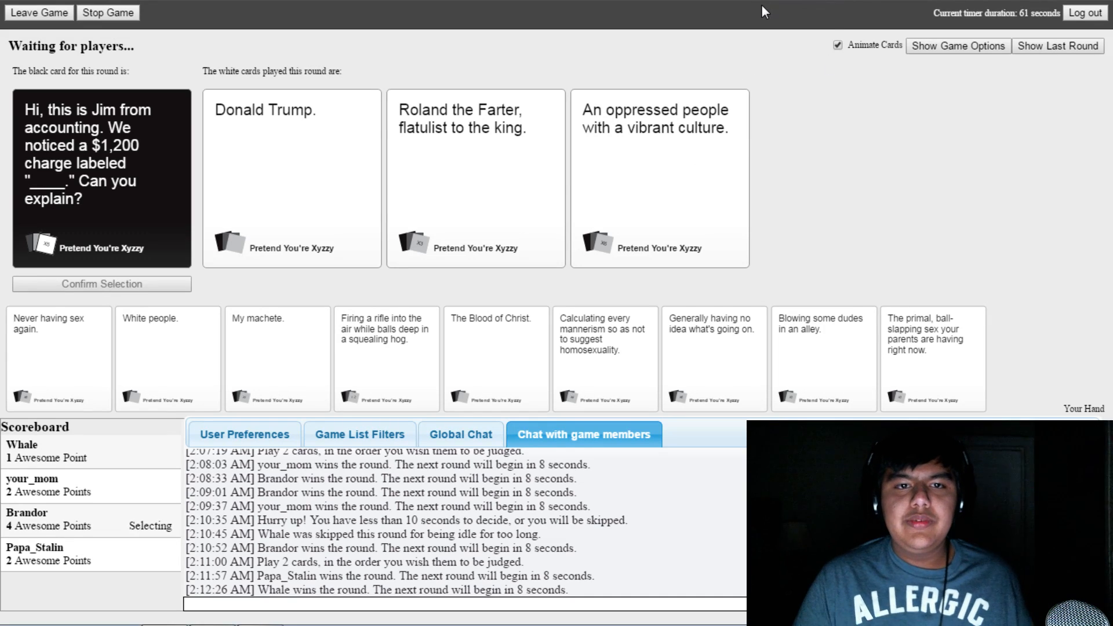
{"action": "left_click", "coordinate": [291, 178]}
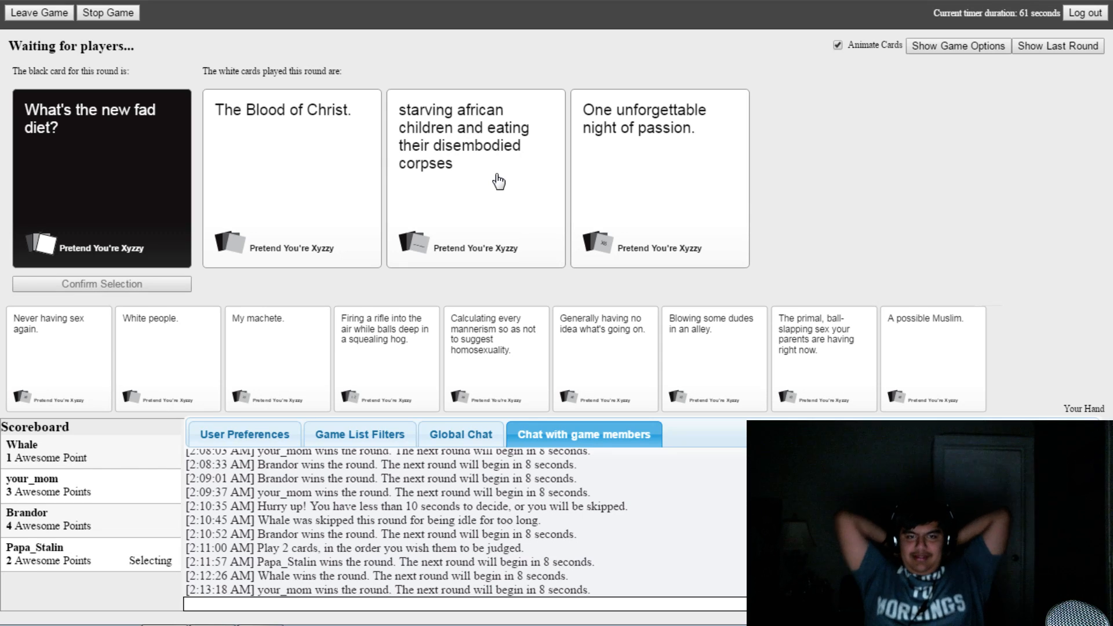
- Submit The Blood of Christ. for What's the new fad diet?
{"action": "left_click", "coordinate": [474, 177]}
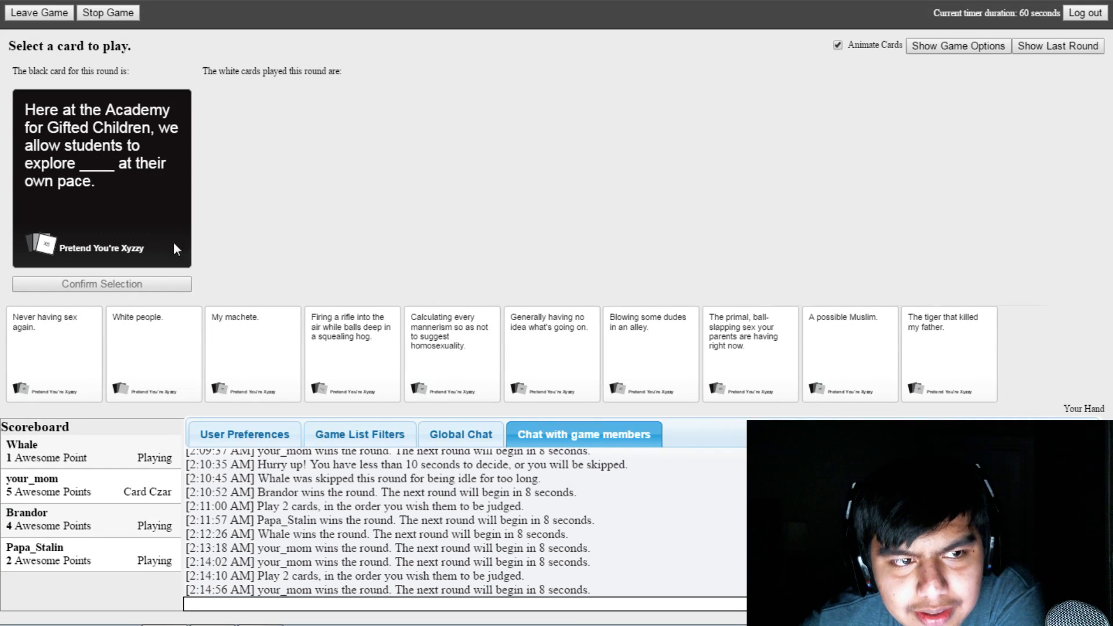
{"action": "mouse_move", "coordinate": [96, 215]}
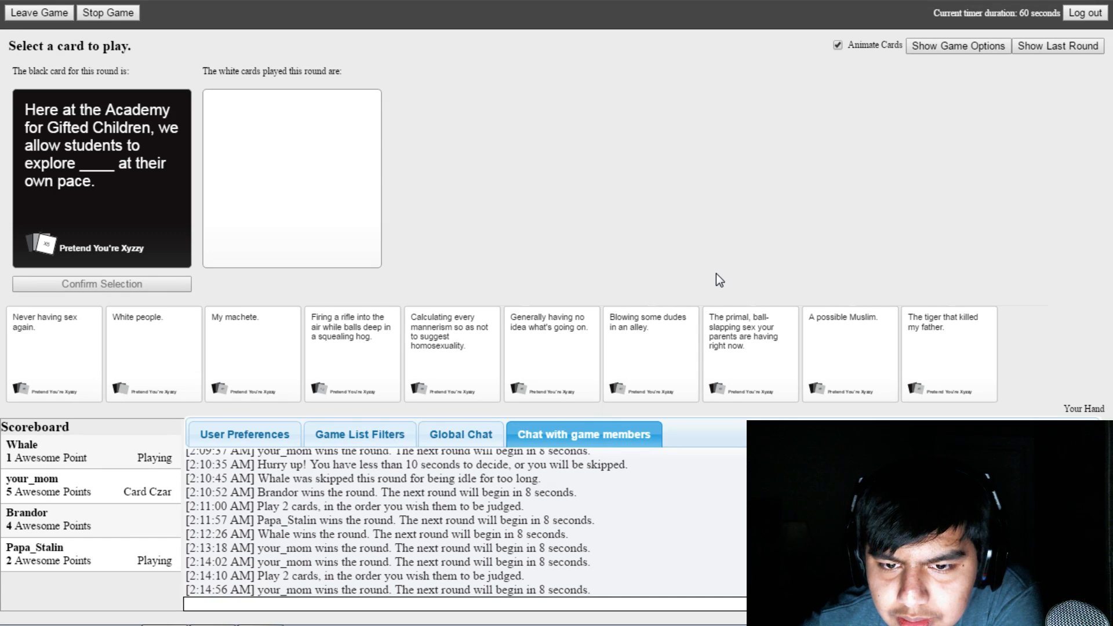
{"action": "mouse_move", "coordinate": [669, 299]}
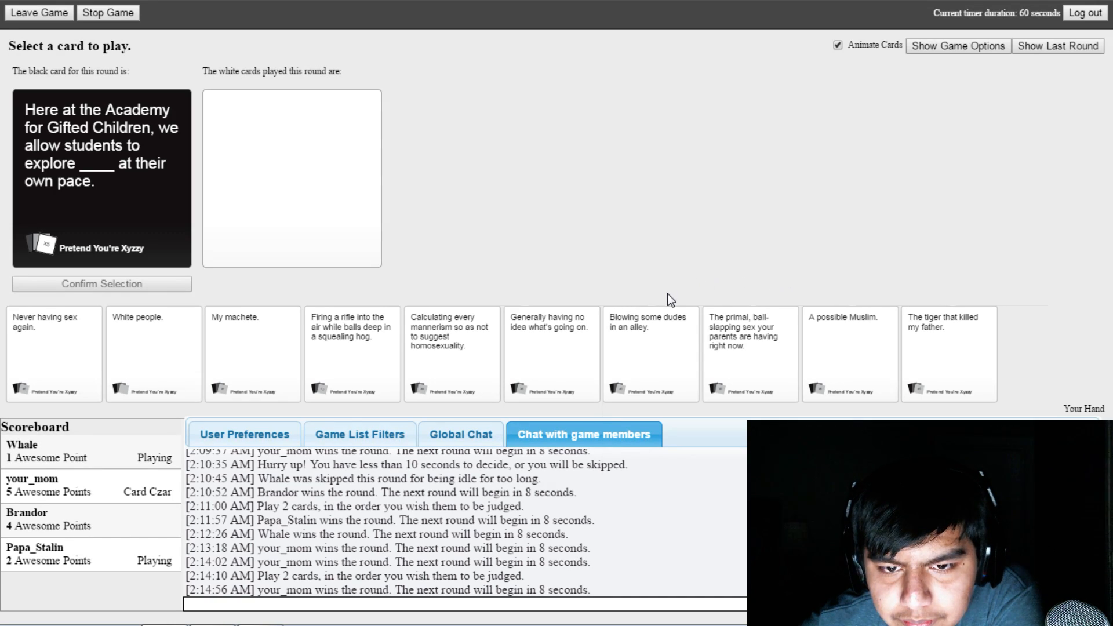
{"action": "mouse_move", "coordinate": [483, 312]}
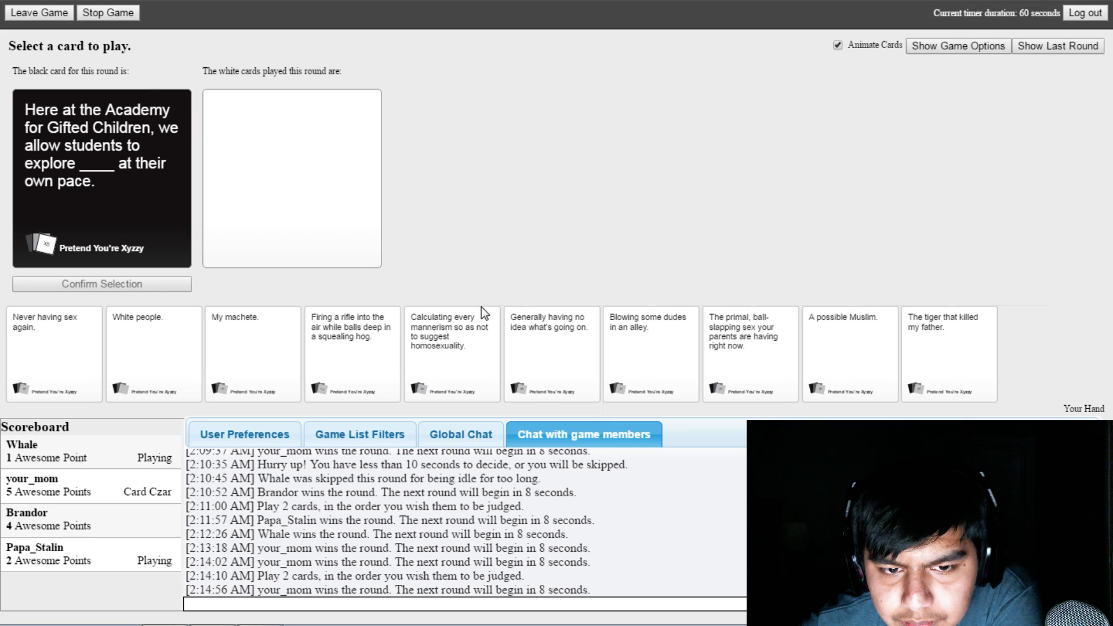
{"action": "mouse_move", "coordinate": [452, 344]}
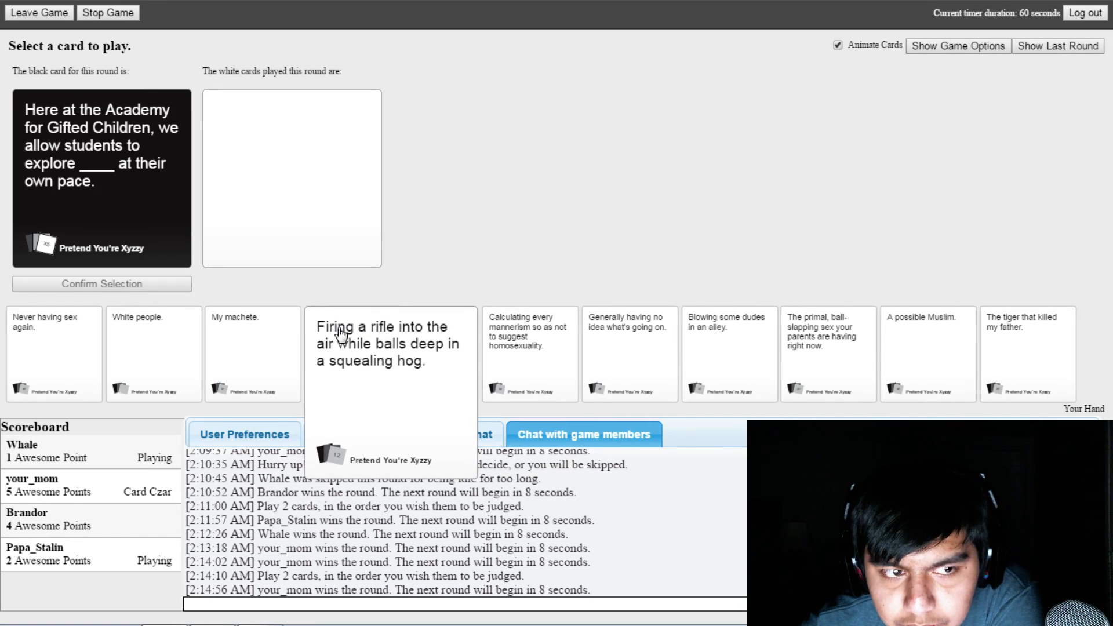
- Play a white card from Your Hand for the Academy for Gifted Children round
{"action": "left_click", "coordinate": [153, 353]}
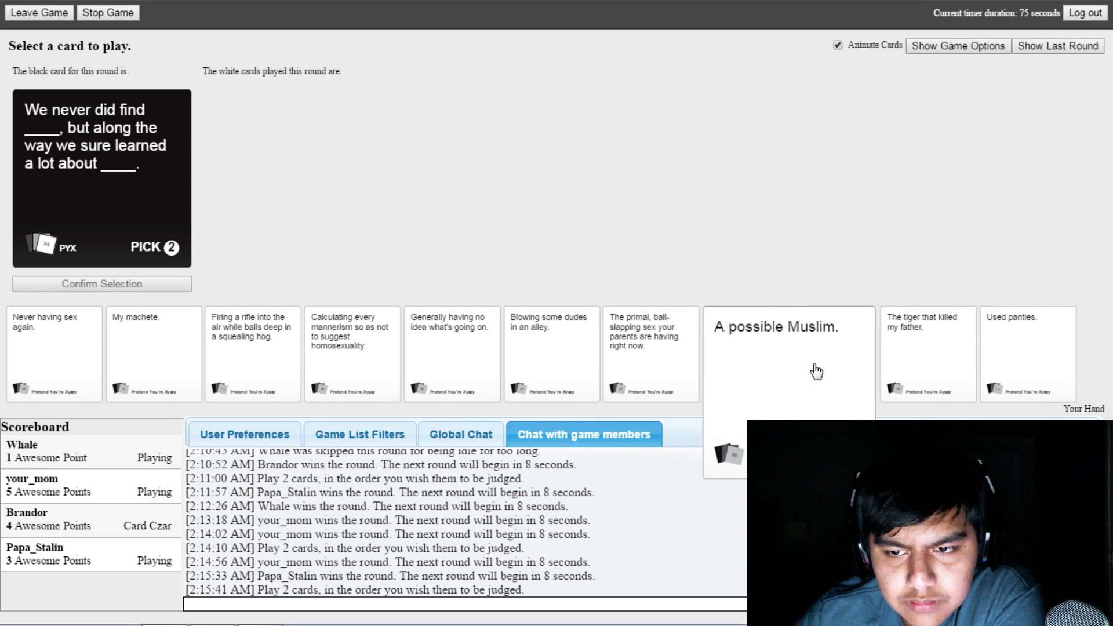
{"action": "mouse_move", "coordinate": [800, 370]}
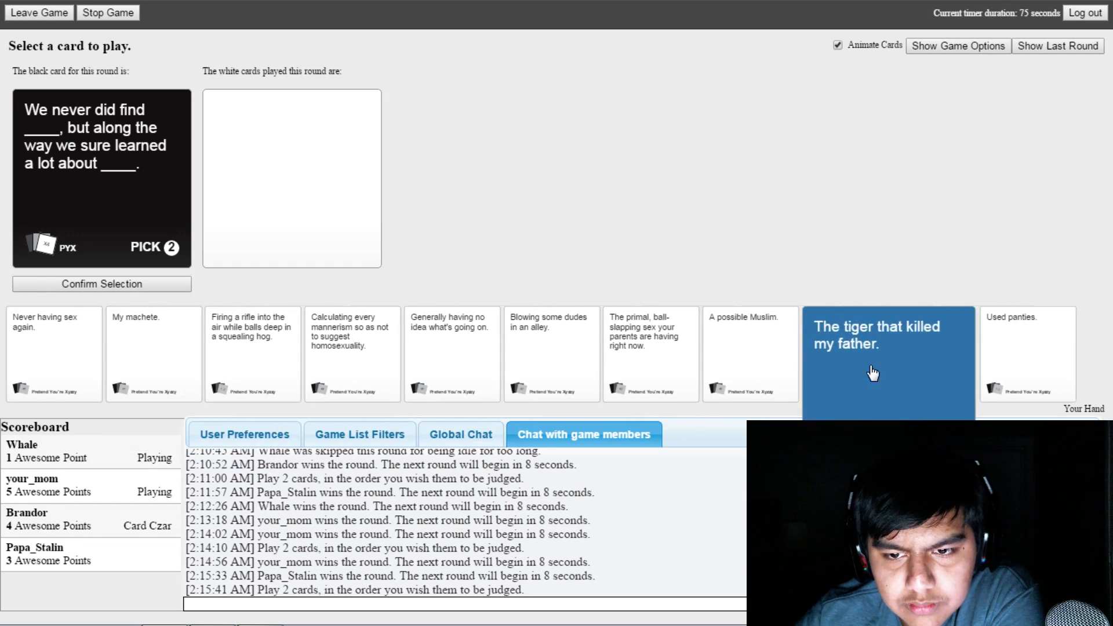
- Submit 'The tiger that killed my father' and the primal parents card as the answer pair
{"action": "left_click", "coordinate": [874, 373]}
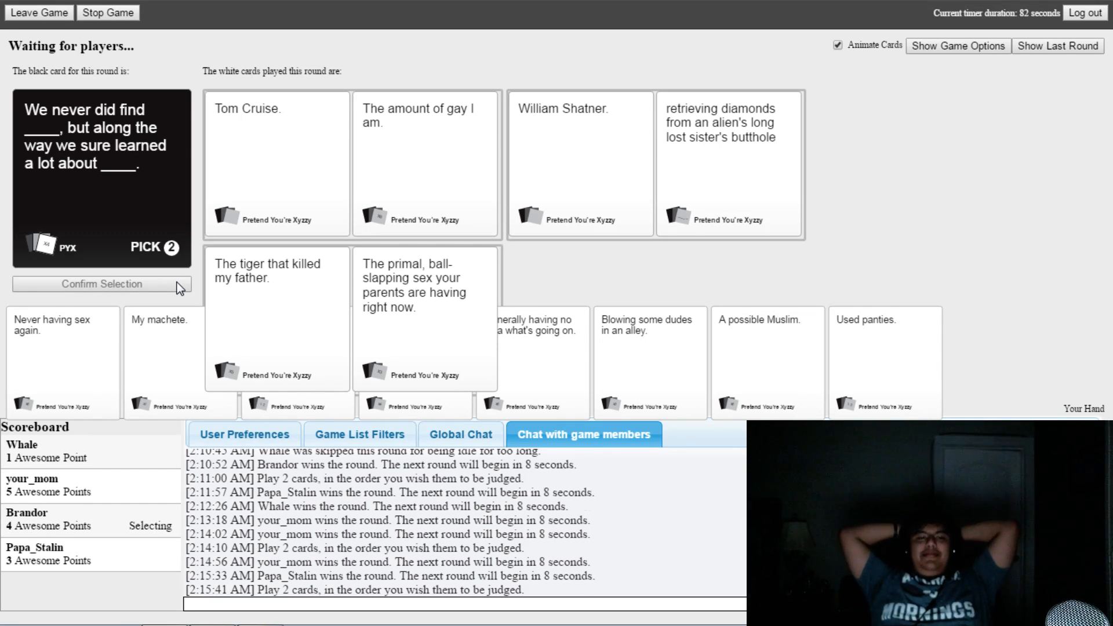
- After your_mom wins with 6 points, start a new game with scores reset
{"action": "left_click", "coordinate": [580, 163]}
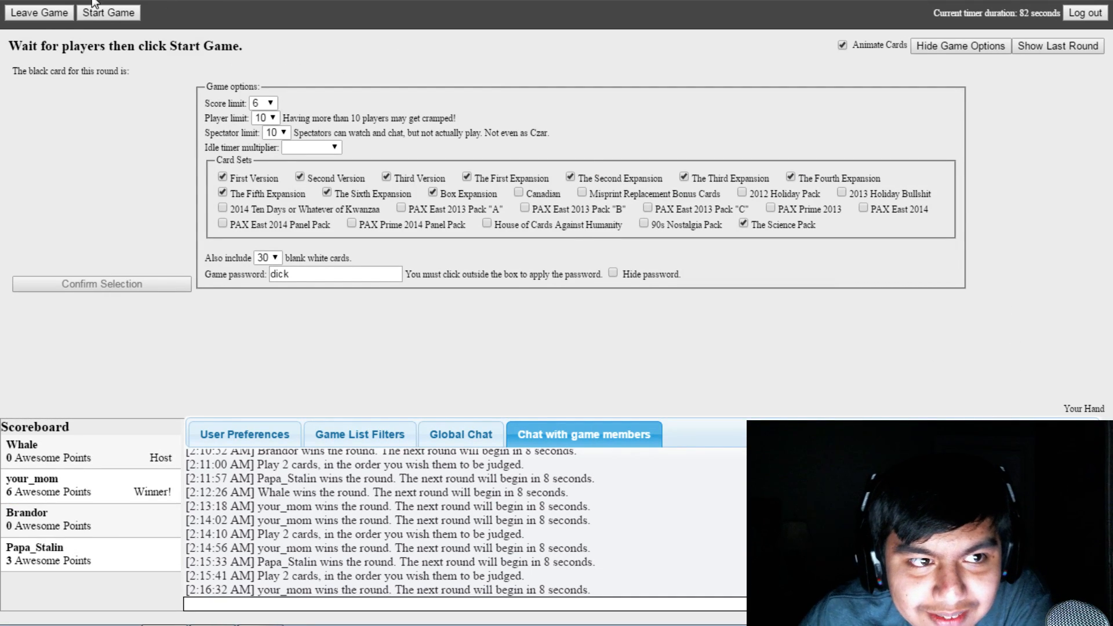
{"action": "left_click", "coordinate": [107, 13]}
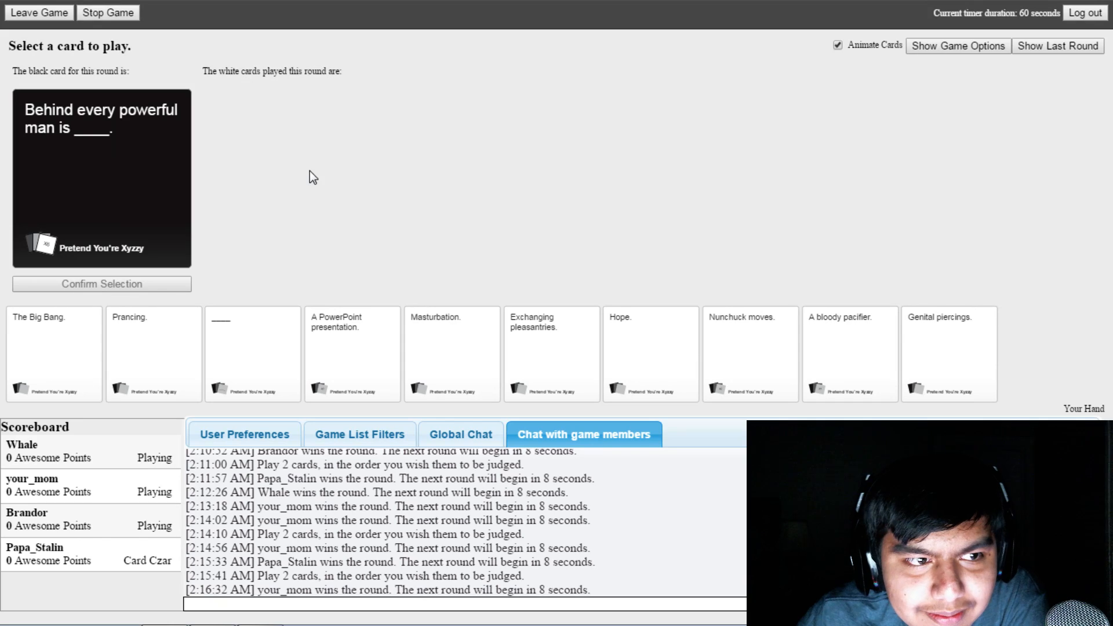